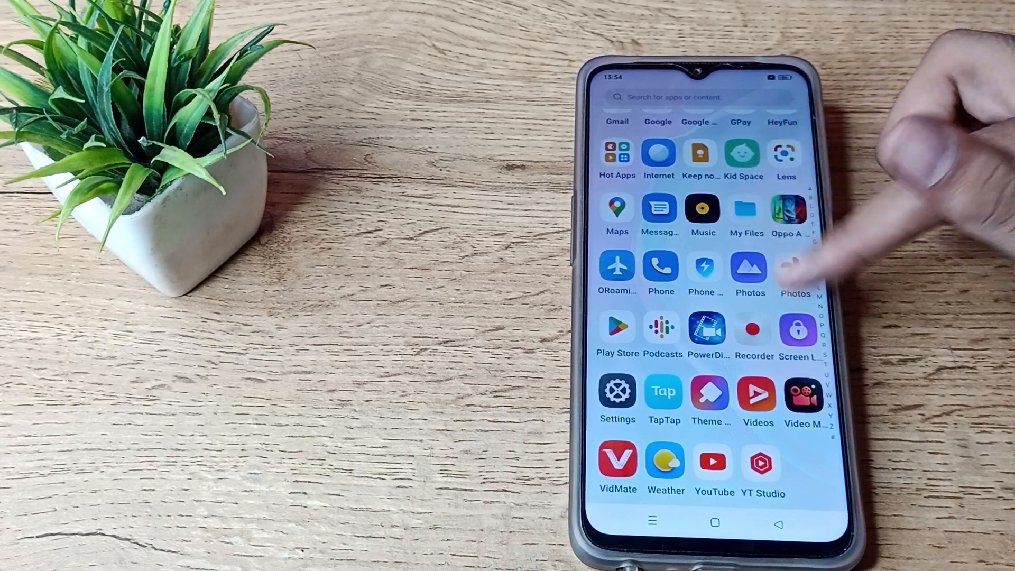
Open the app drawer and scroll down to reach the Settings app.
{"action": "left_click", "coordinate": [713, 521]}
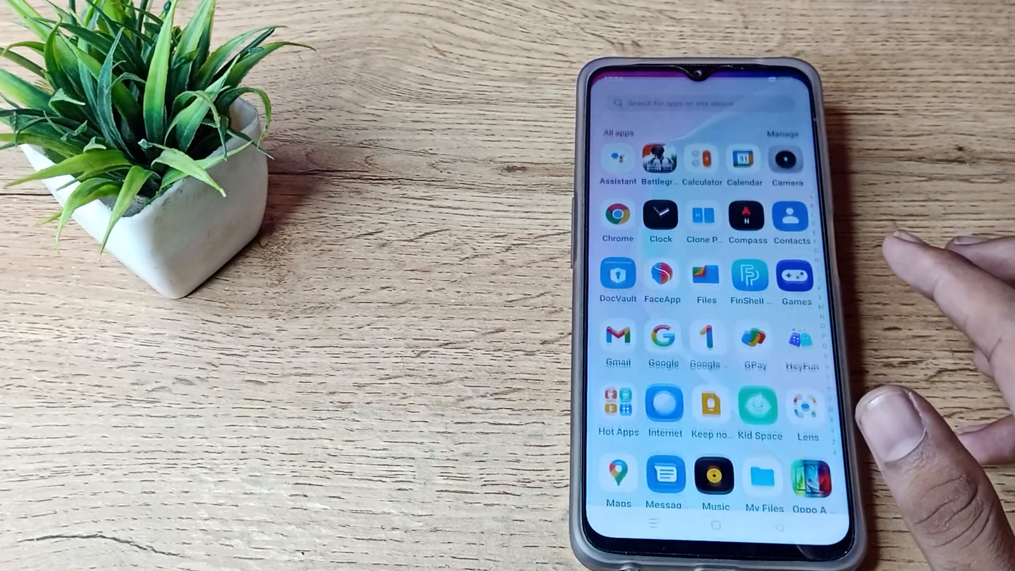
{"action": "scroll", "scroll_direction": "down", "scroll_amount": 3}
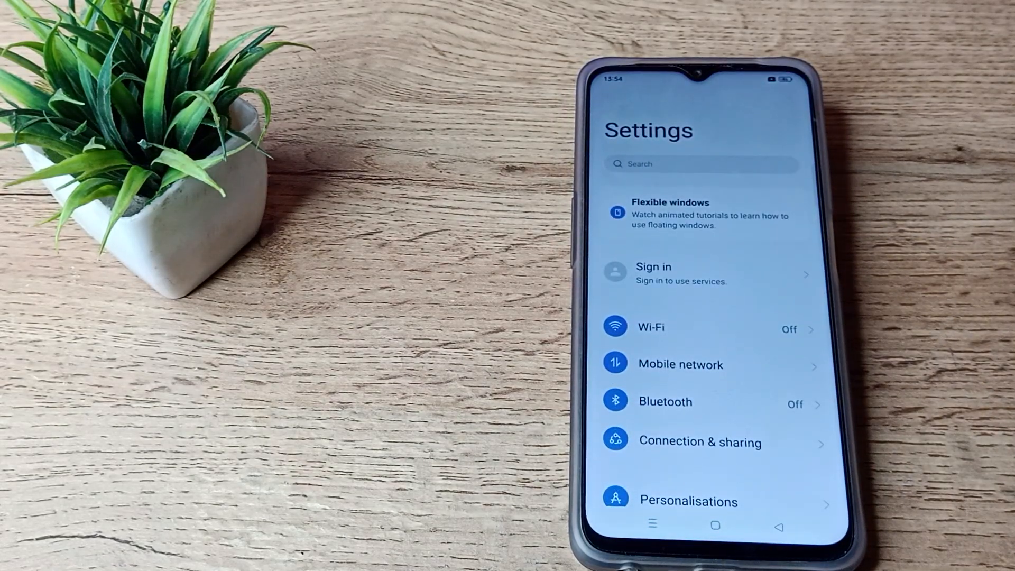
Scroll the Settings list down to Connection & sharing.
{"action": "scroll", "scroll_direction": "down", "scroll_amount": 3}
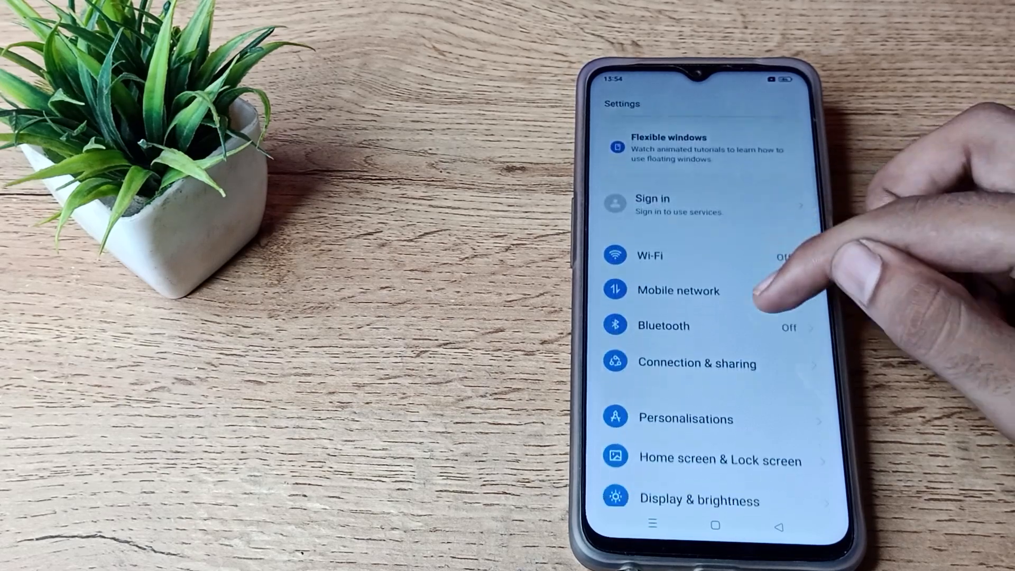
{"action": "scroll", "scroll_direction": "down", "scroll_amount": 3}
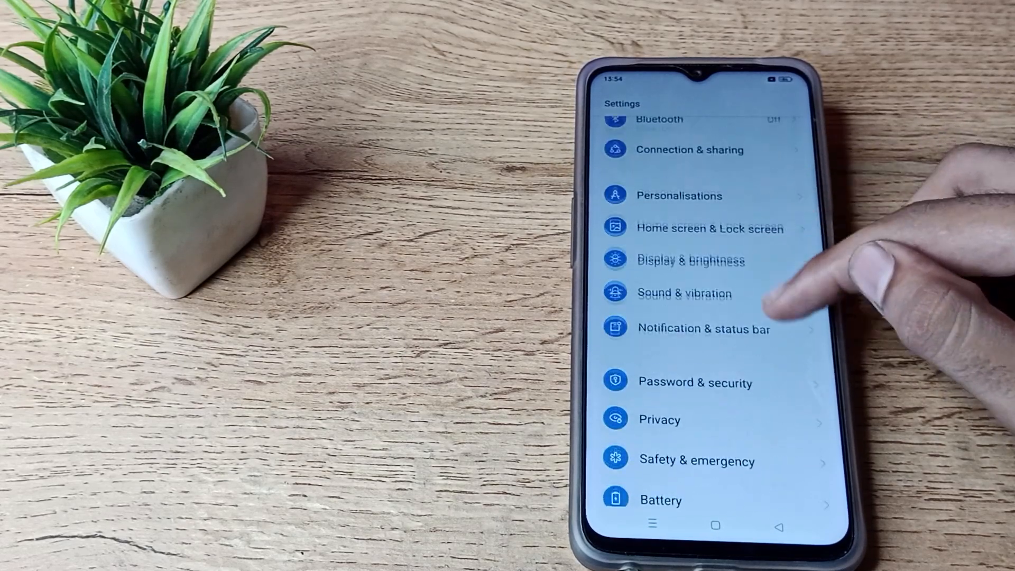
{"action": "scroll", "scroll_direction": "down", "scroll_amount": 3}
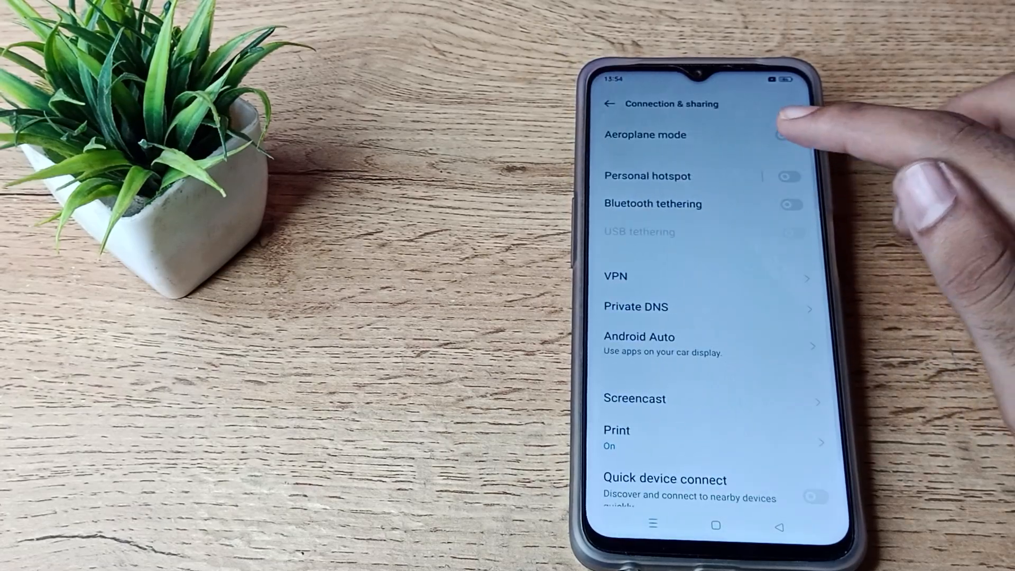
Open Personal hotspot to see the 'realme phone' hotspot name and password.
{"action": "left_click", "coordinate": [647, 176]}
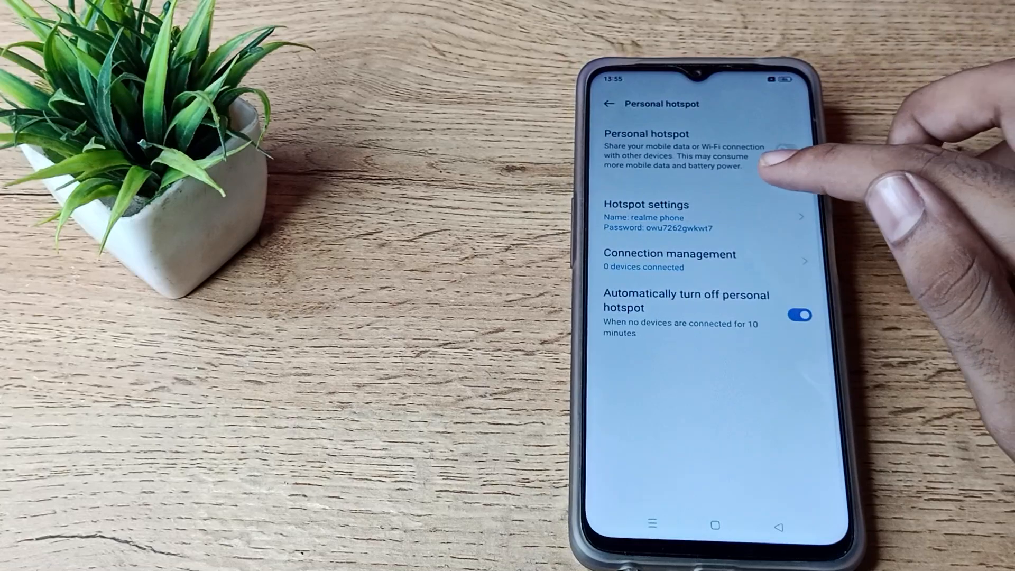
{"action": "left_click", "coordinate": [668, 204]}
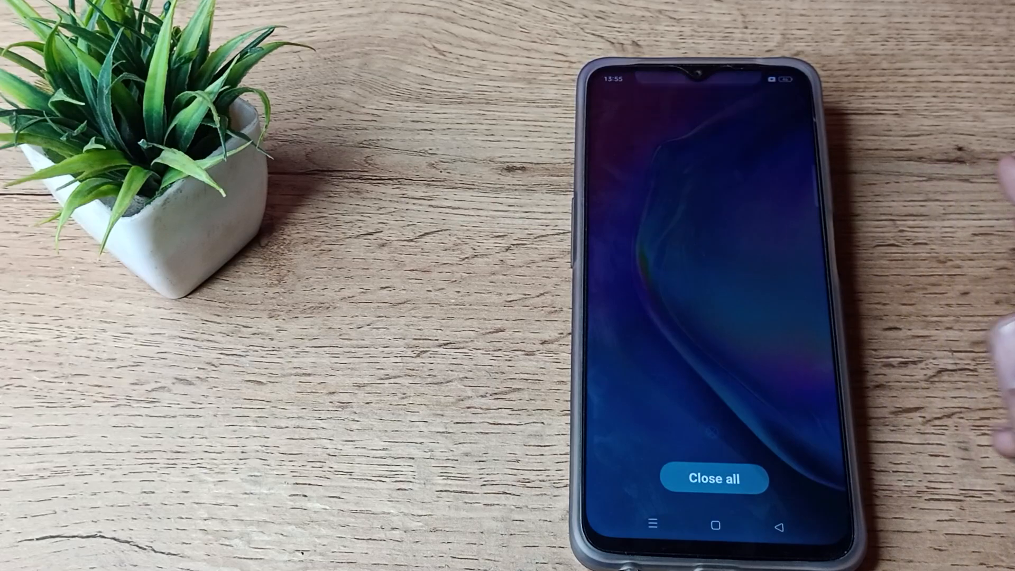
Close all apps in the recent-apps overview to return home.
{"action": "left_click", "coordinate": [711, 479]}
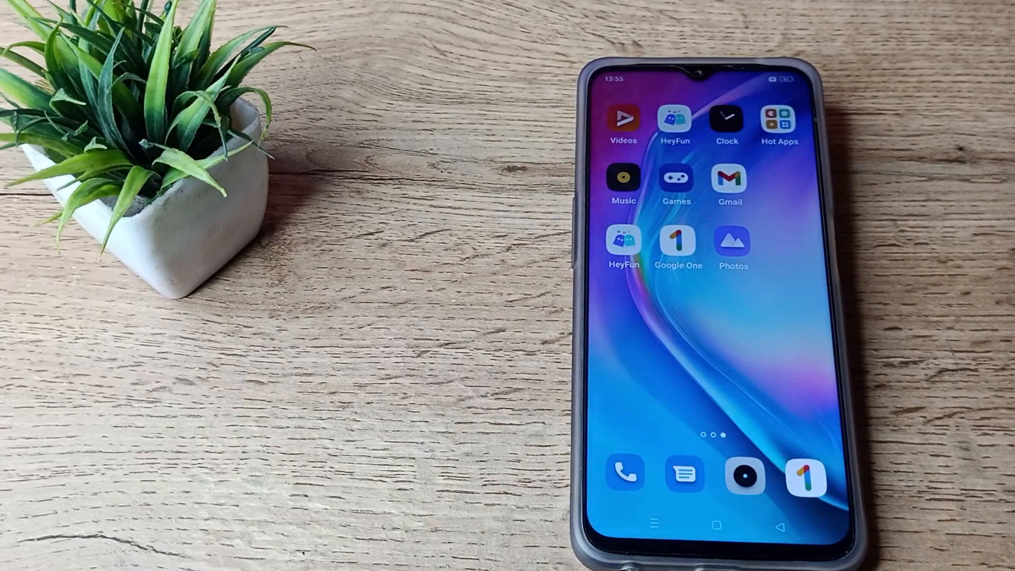